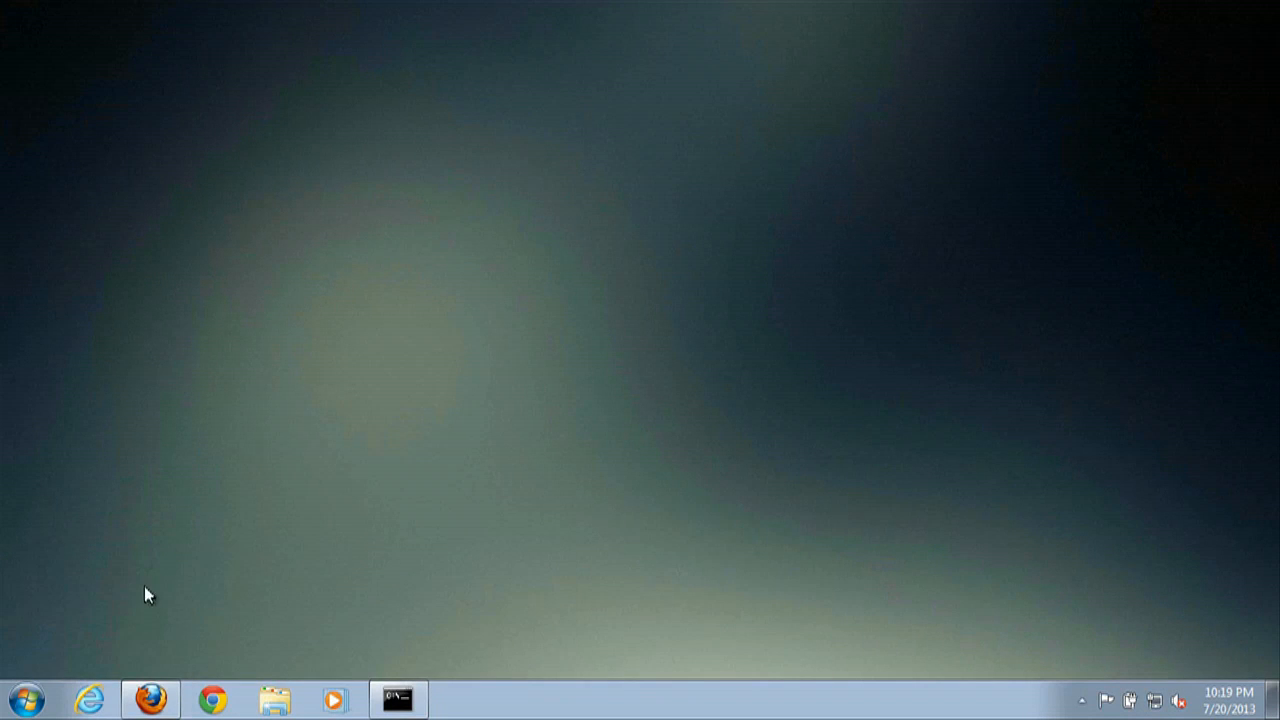
Step: Launch Control Panel from the Start menu in category view
click(27, 699)
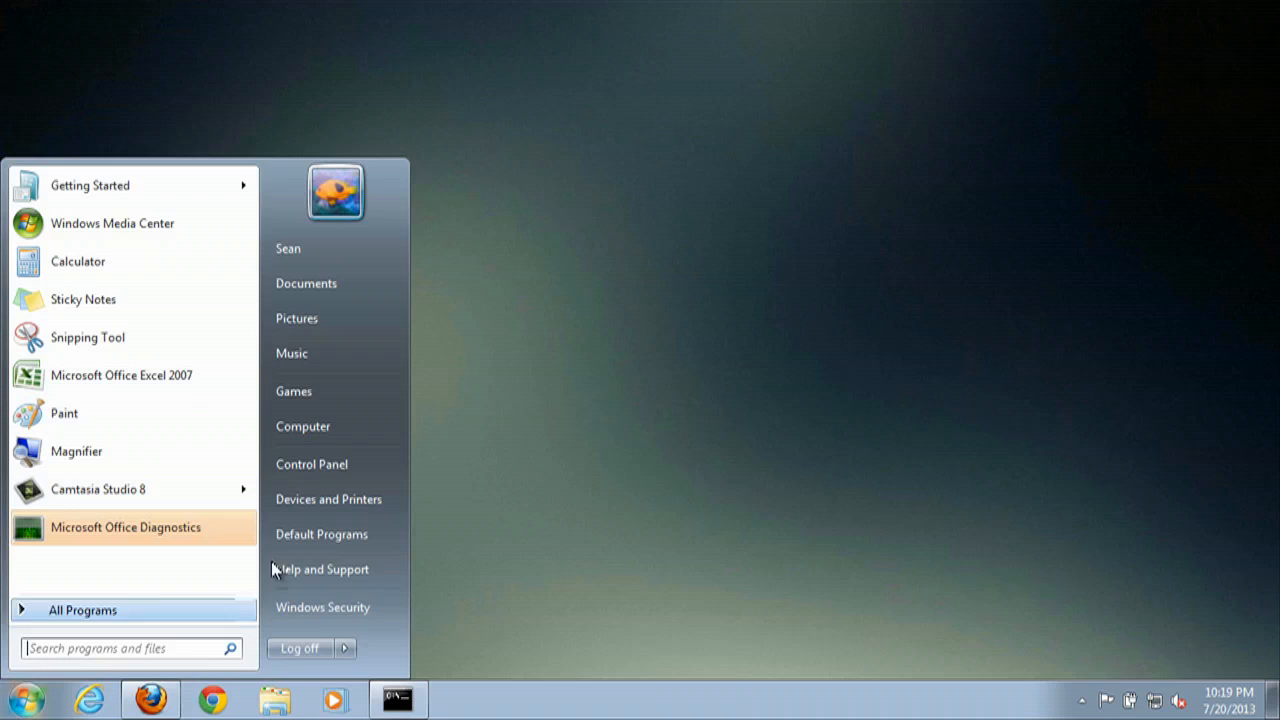
click(311, 463)
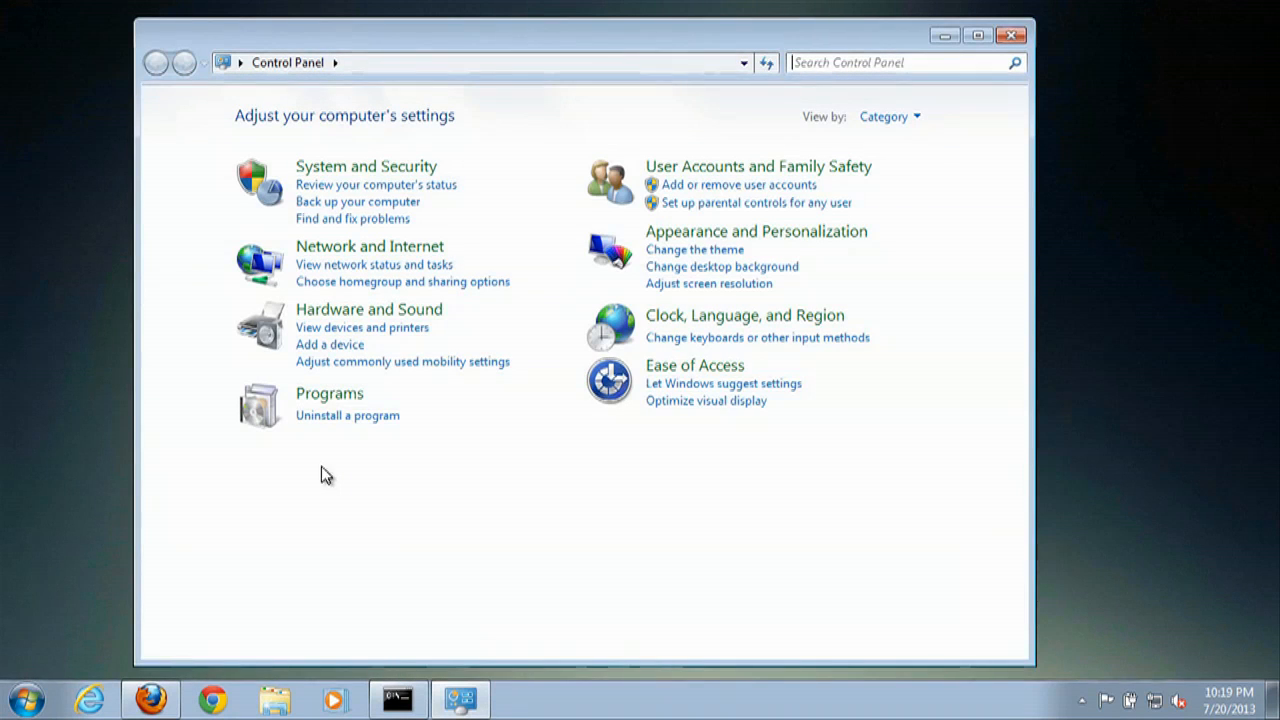
mouse_move(757, 166)
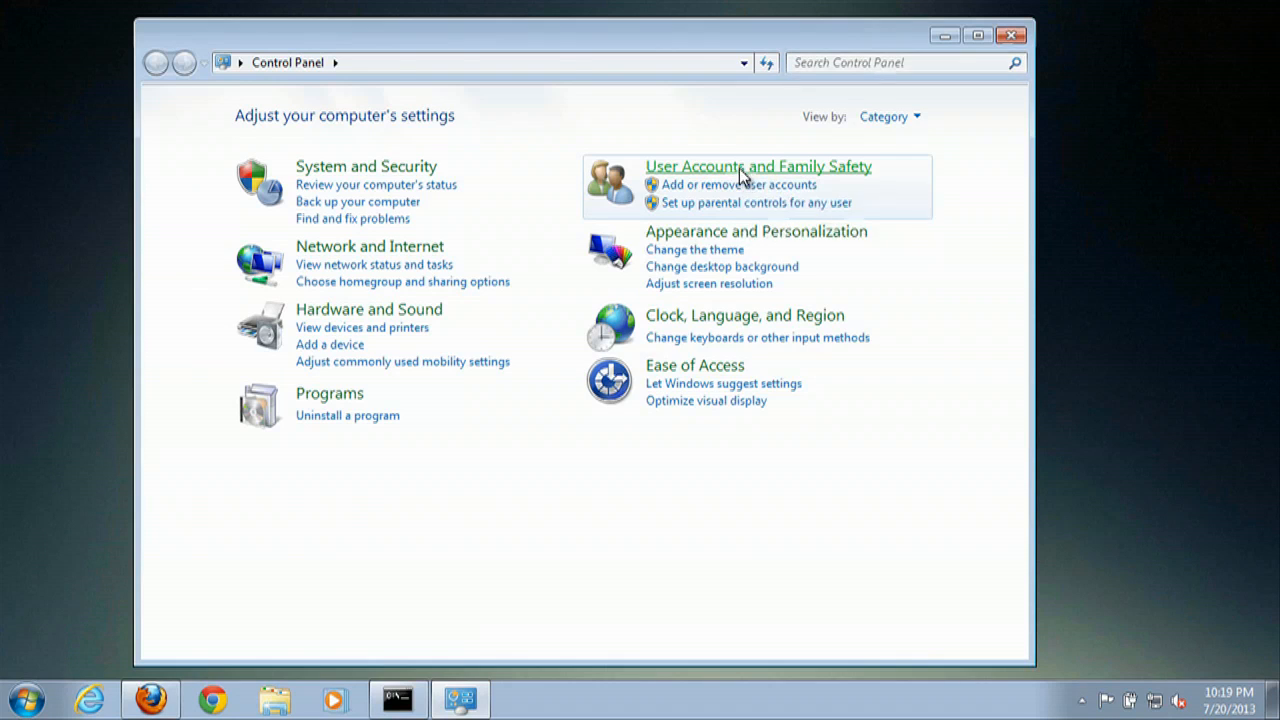
Step: Reach the 'Change your password' page for the Sean account via User Accounts and Family Safety
click(758, 166)
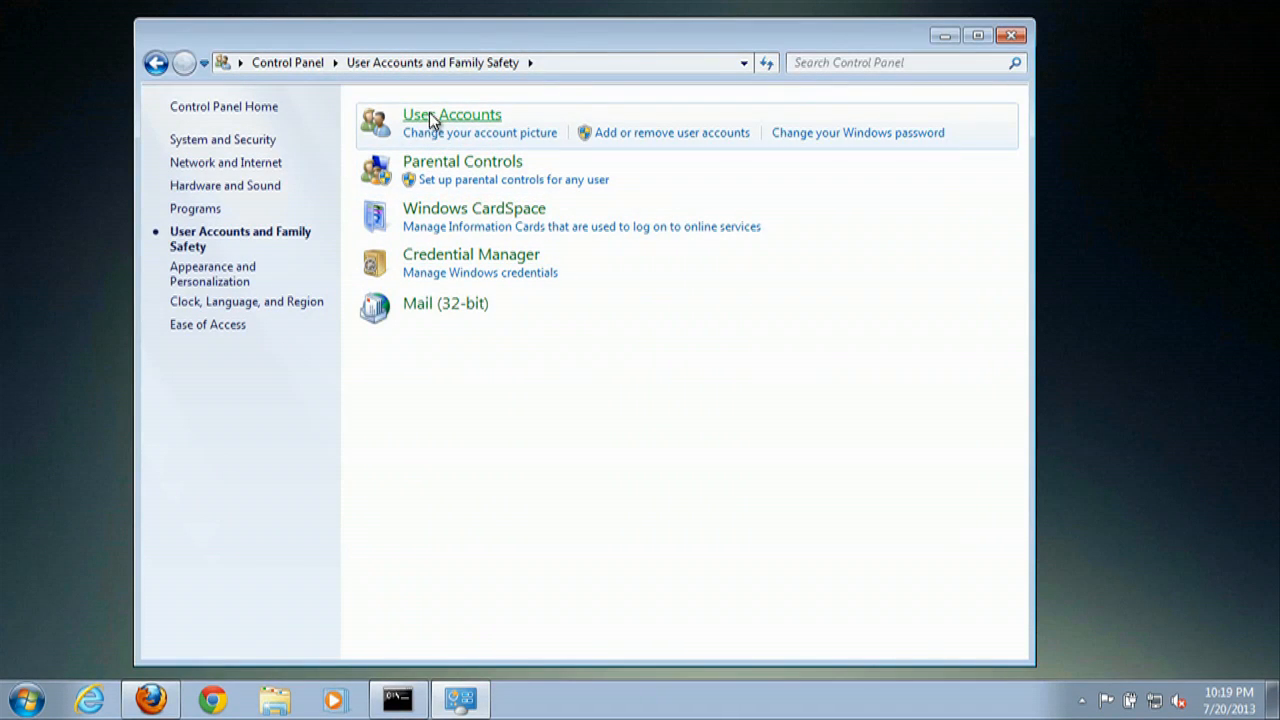
click(452, 114)
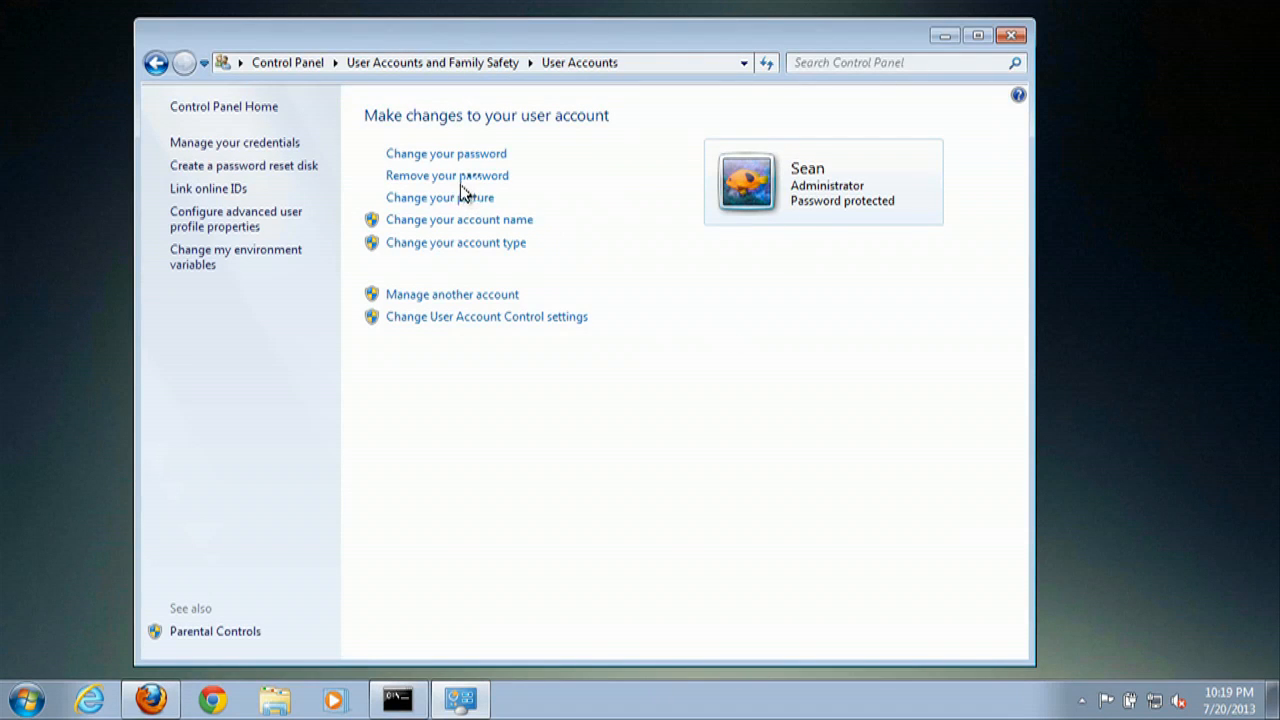
mouse_move(450, 160)
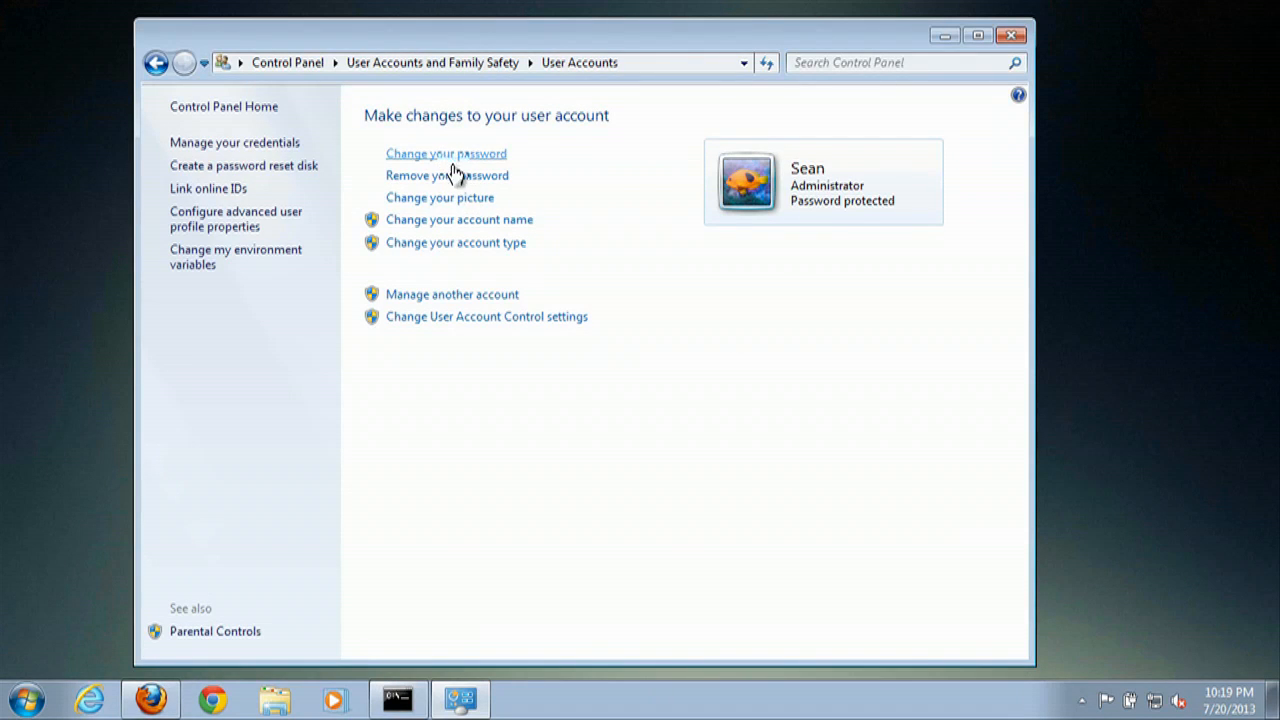
mouse_move(446, 175)
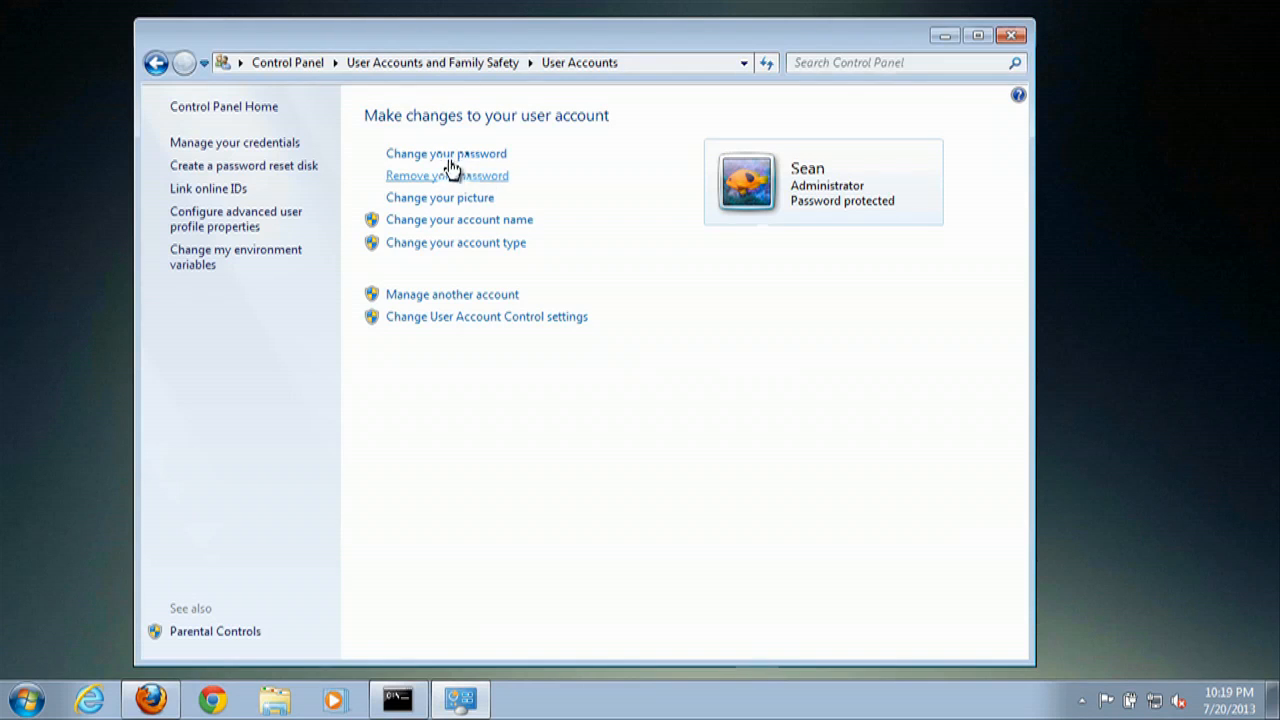
click(446, 153)
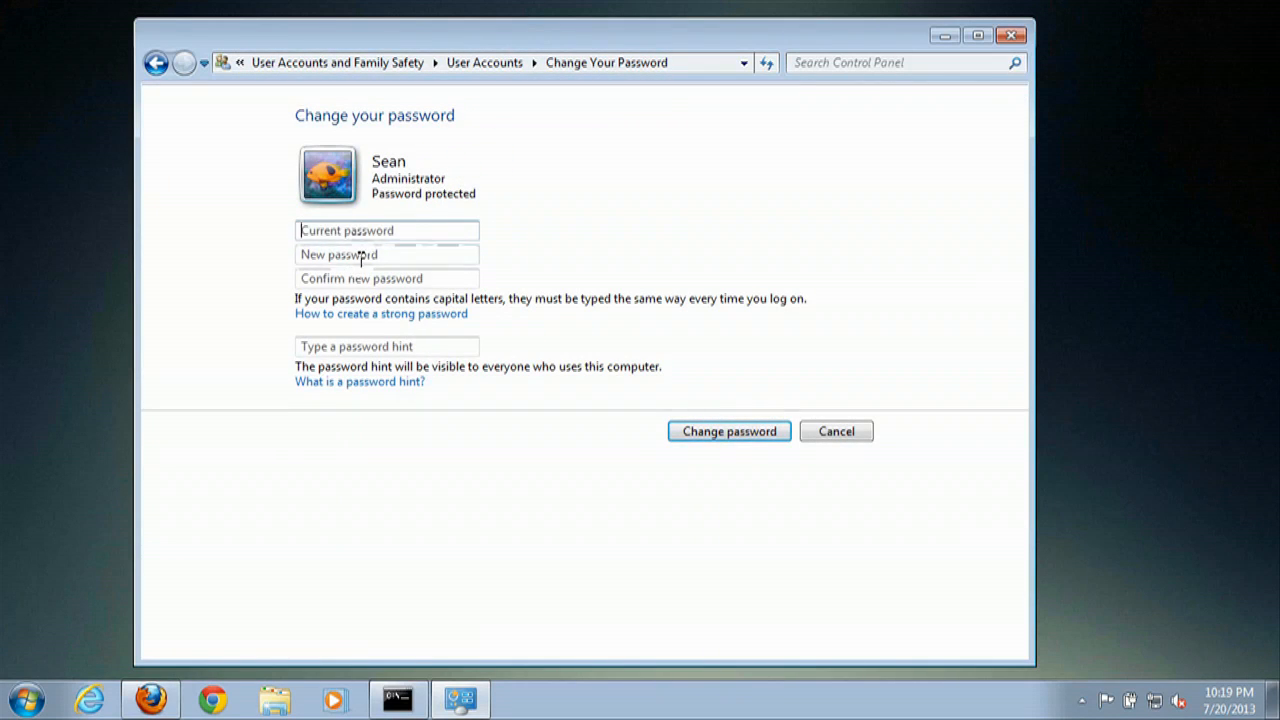
Step: Cancel the password change and go to the 'Remove your password' page instead
click(386, 346)
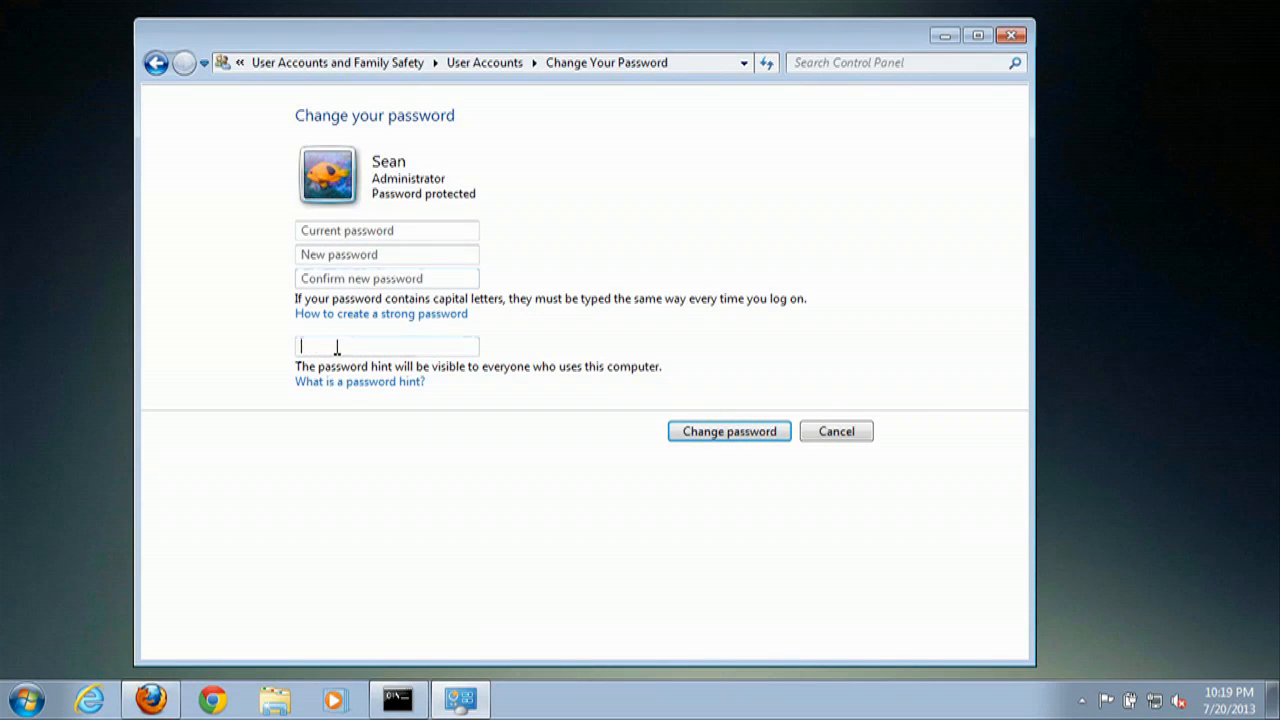
click(836, 431)
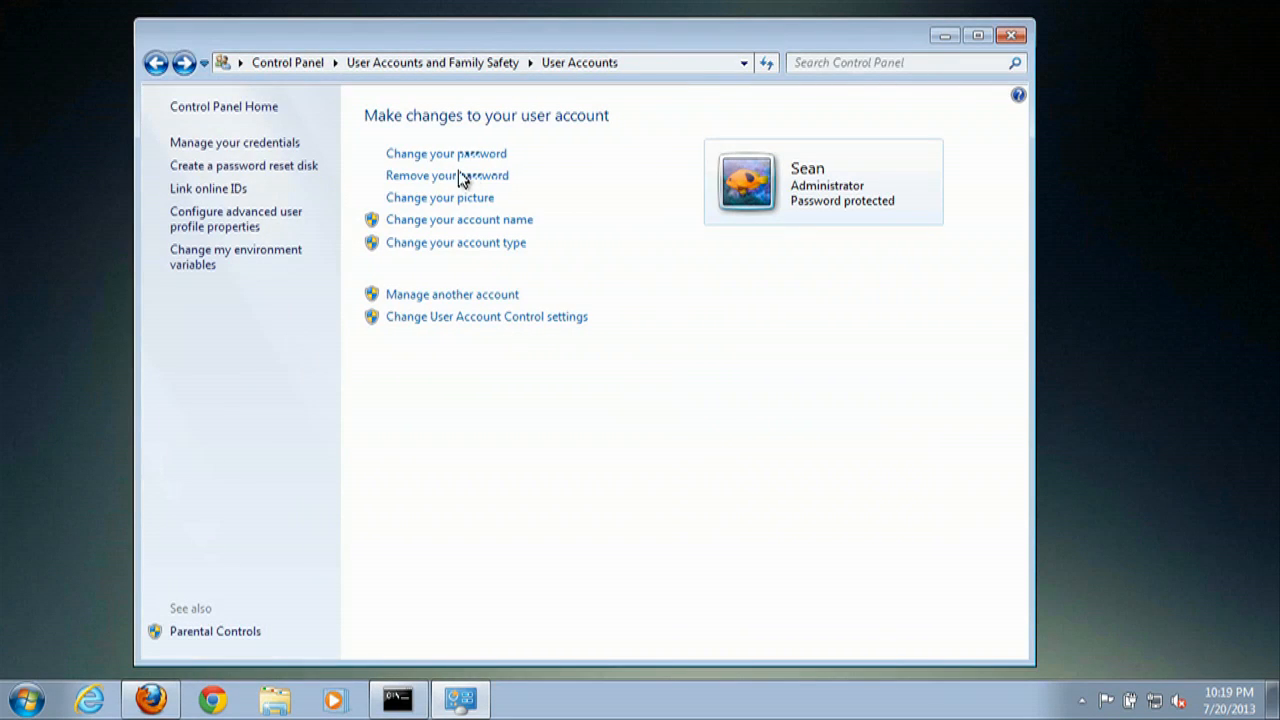
click(446, 175)
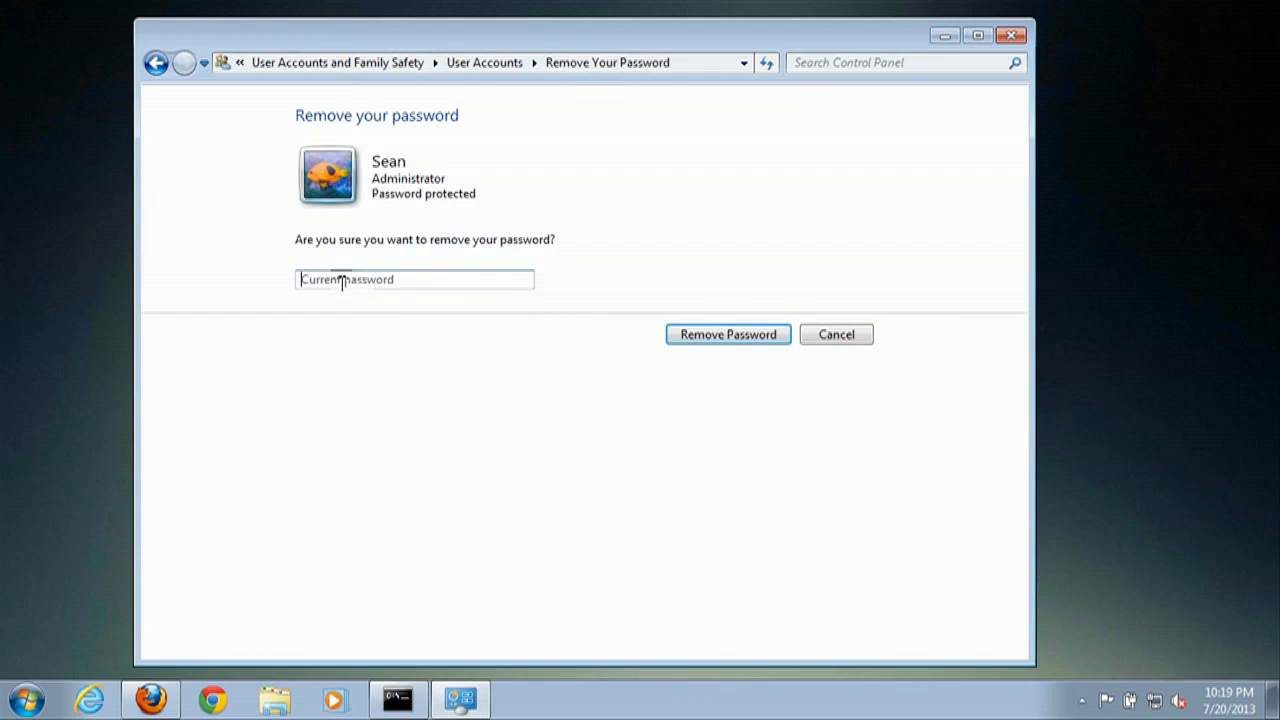
mouse_move(163, 98)
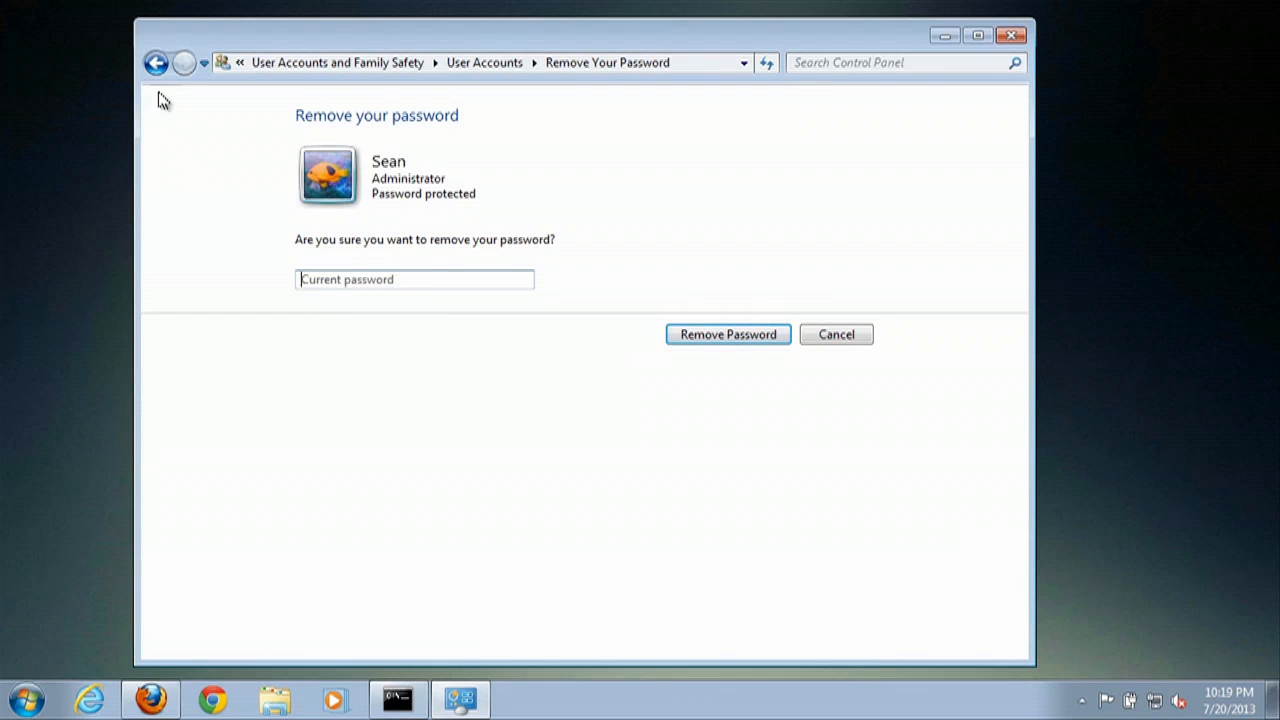